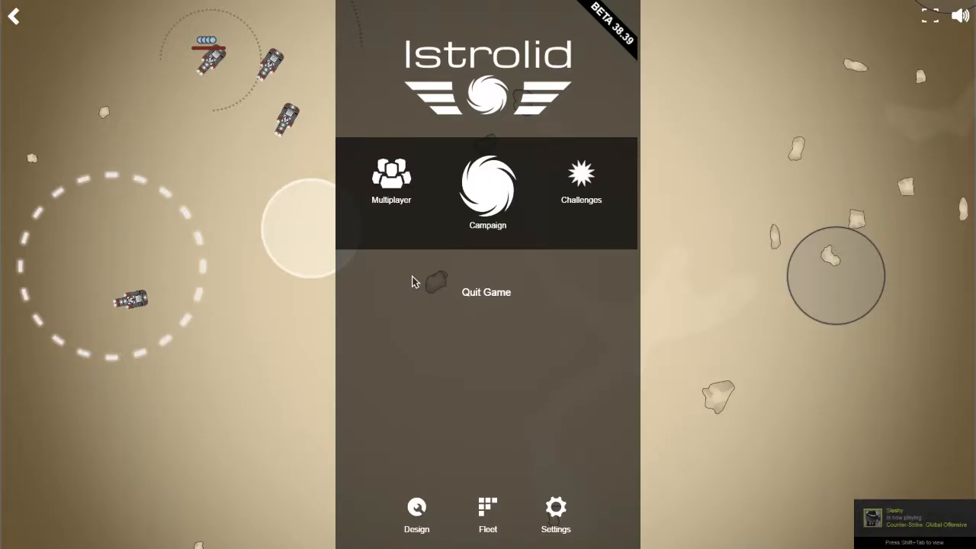
mouse_move(415, 280)
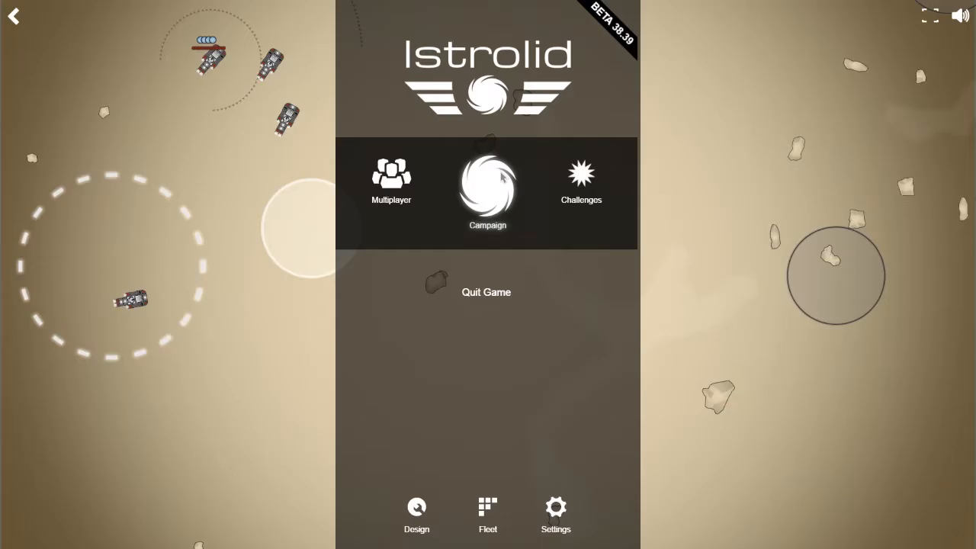
- Start the next campaign mission and win the battle with the current ships
click(488, 191)
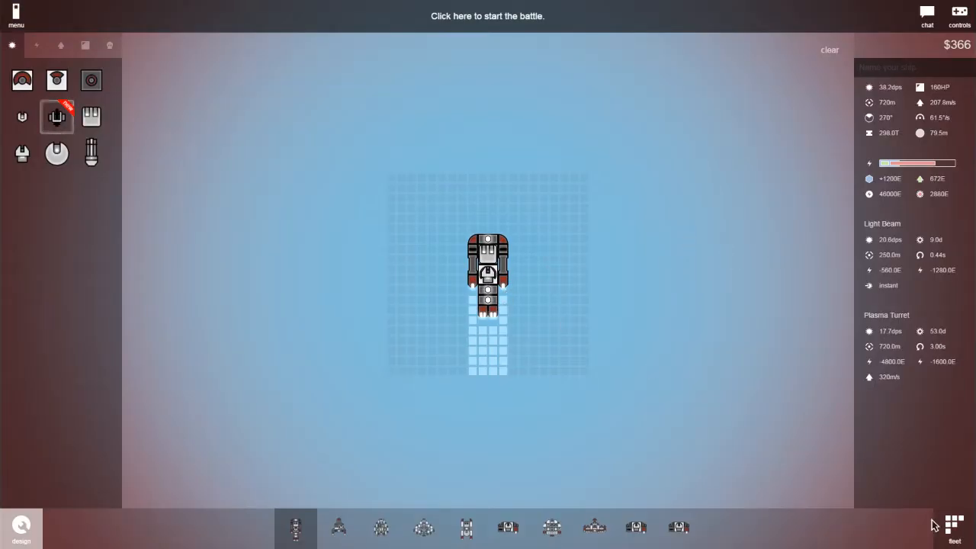
click(488, 15)
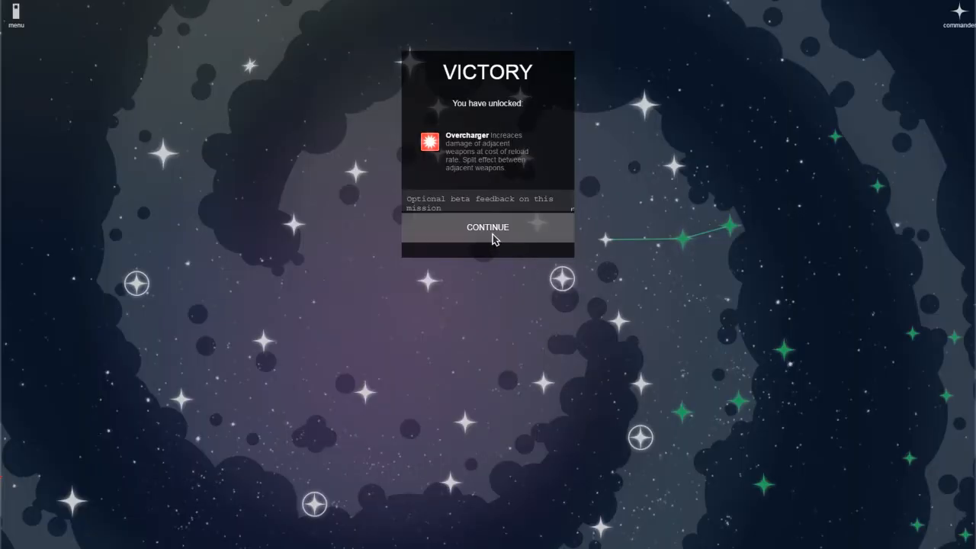
- Continue from the victory screen back to the campaign star map
click(488, 227)
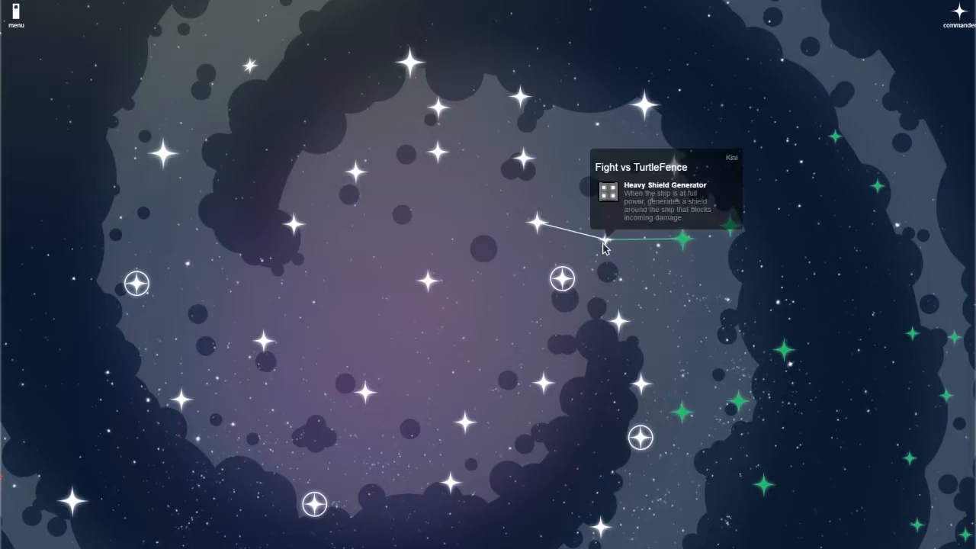
mouse_move(701, 164)
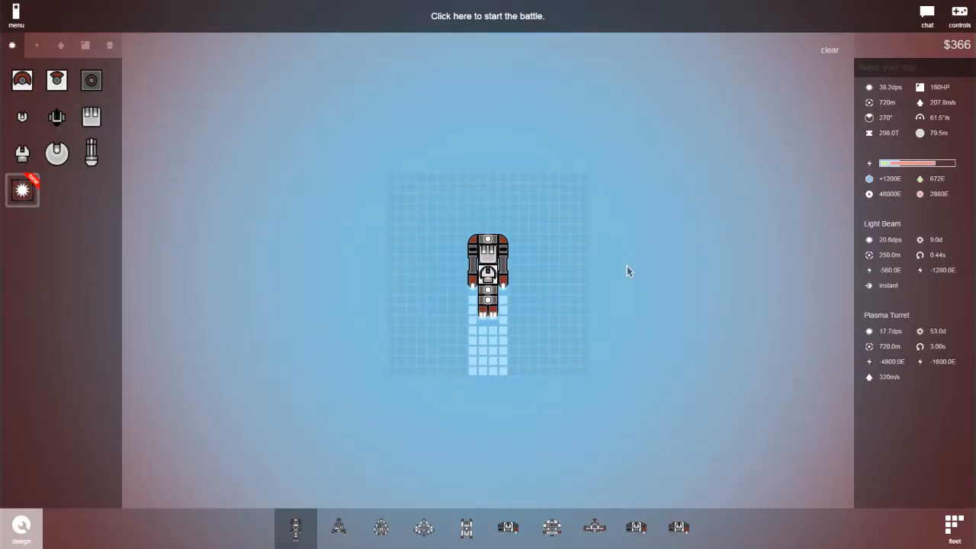
- Browse the fleet-bar designs and settle on the large light-beam ship
click(594, 527)
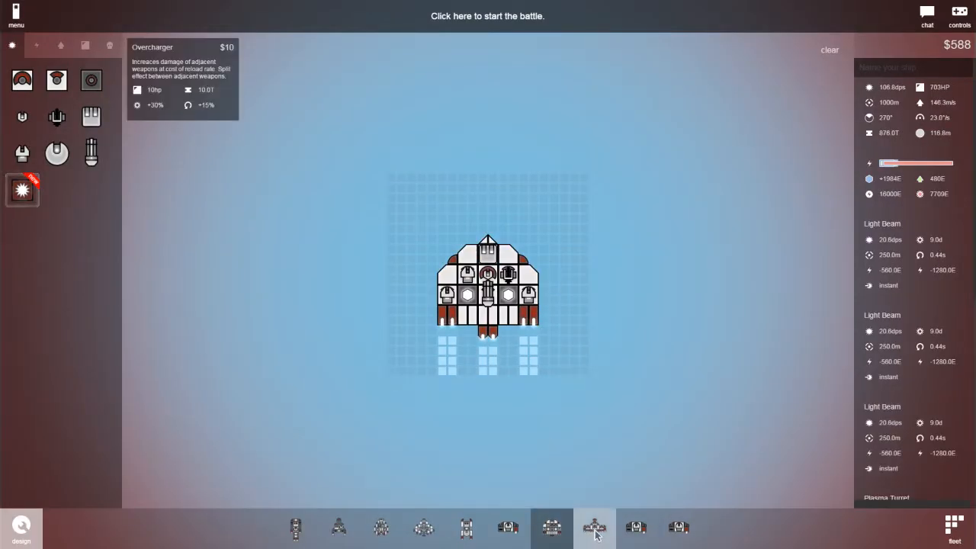
click(465, 528)
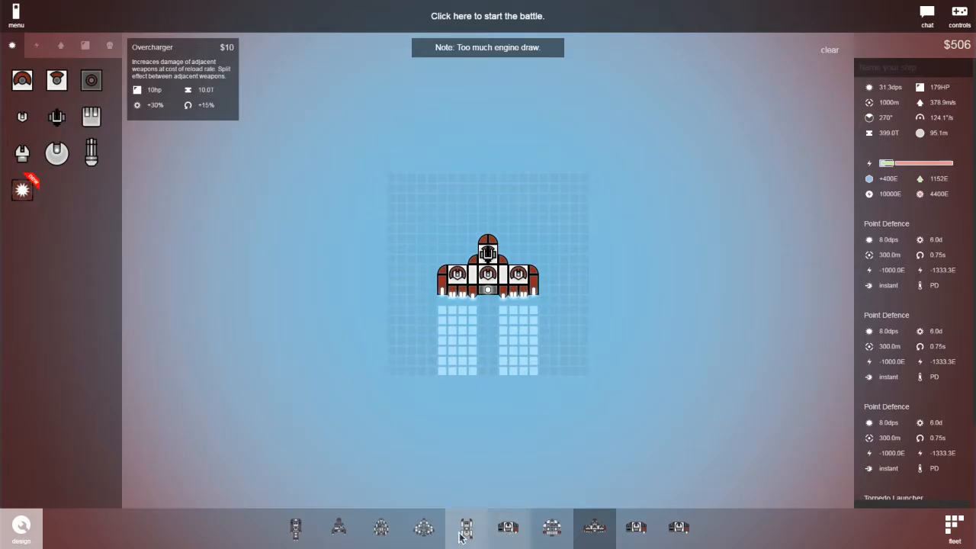
click(552, 528)
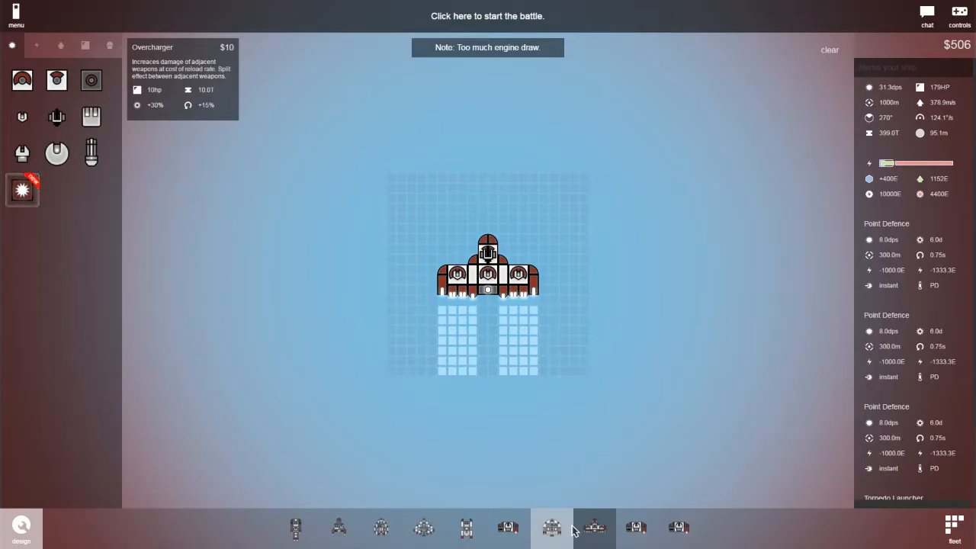
click(552, 527)
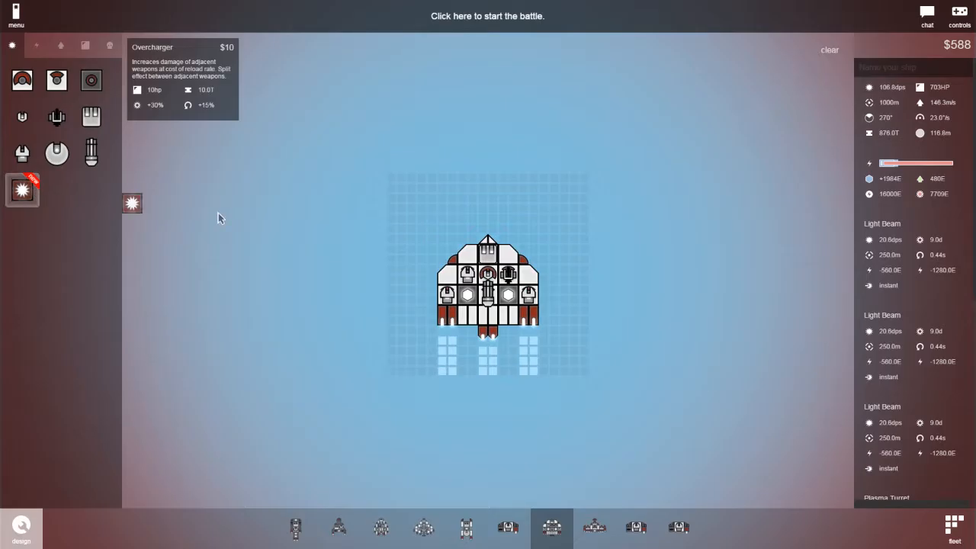
- Place the Overcharger at the ship's rear and start the TurtleFence battle
click(507, 335)
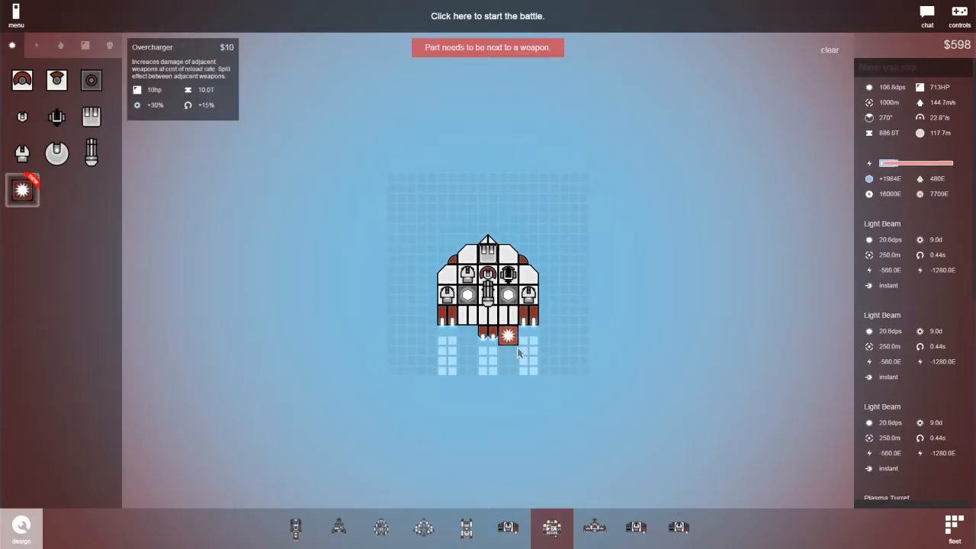
click(488, 15)
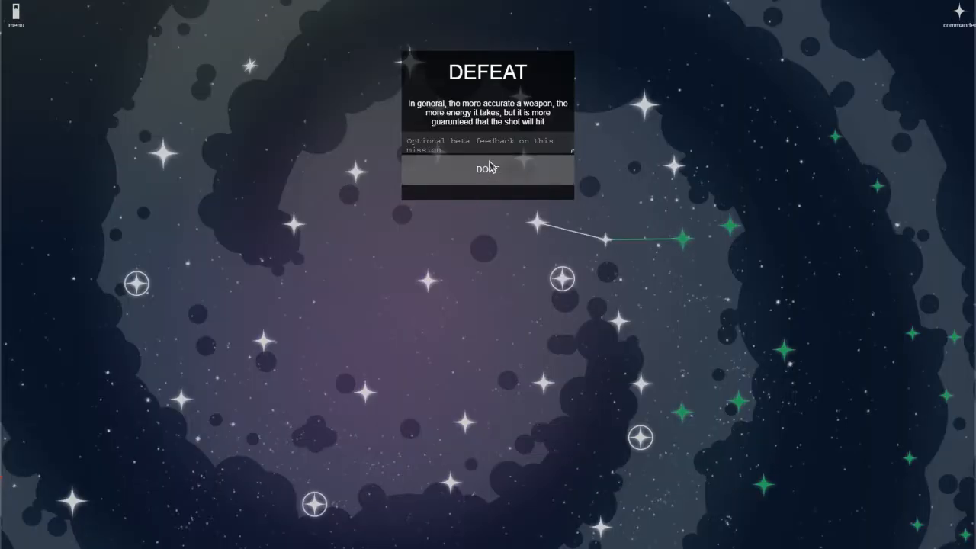
- Dismiss the TurtleFence defeat summary to return to the designer
click(488, 167)
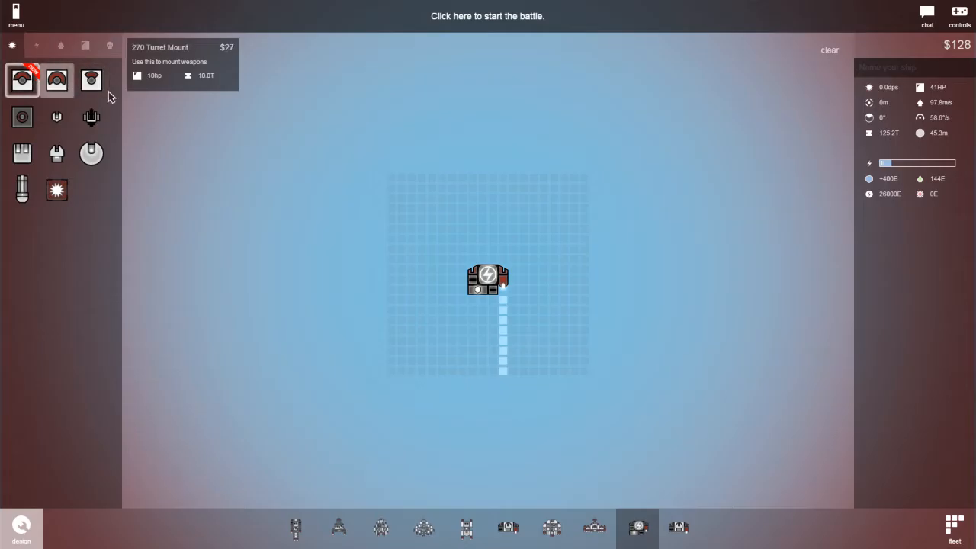
- Leave the small turret-mount design and head to the multiplayer lobby
click(488, 15)
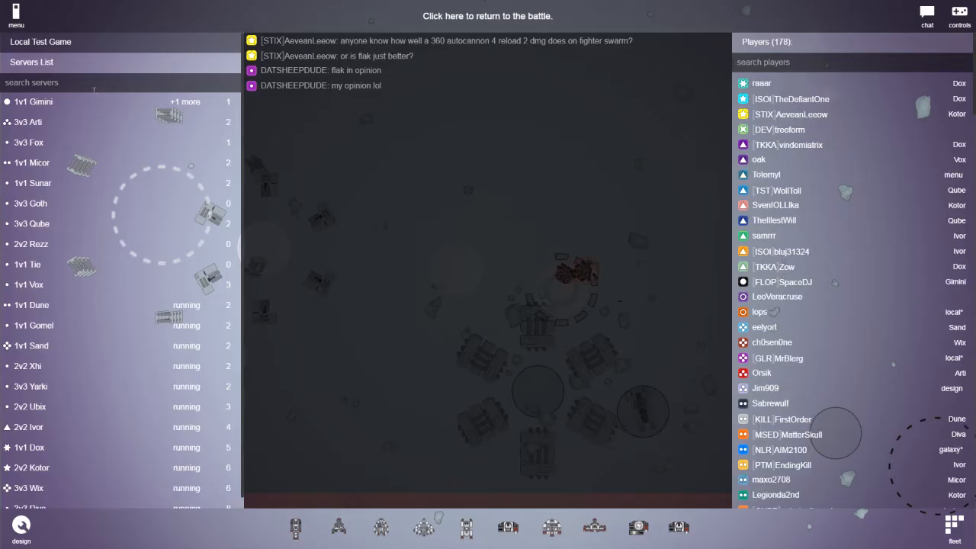
- Join a multiplayer battle room from the server list
click(488, 16)
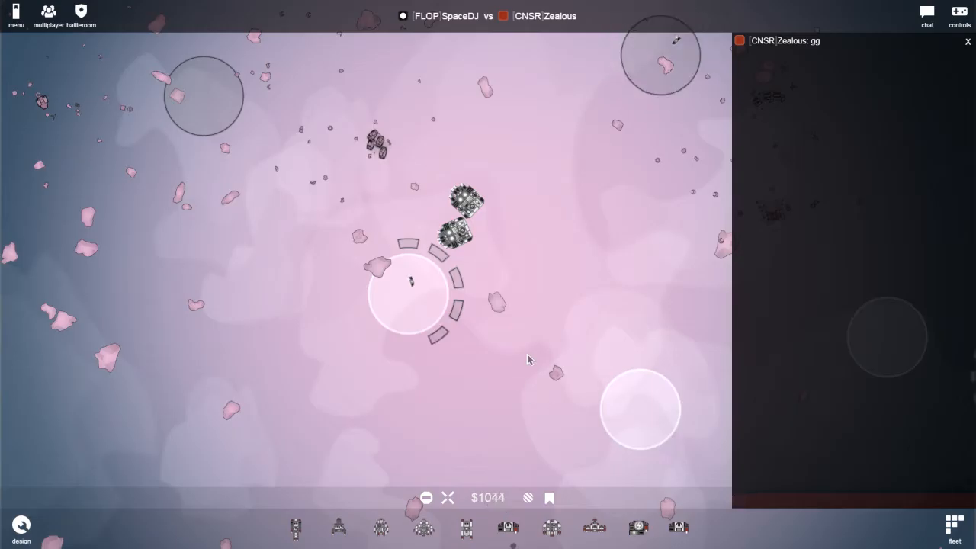
- Send 'id' in chat during the Gimini match against CNSR Zealous
text(id)
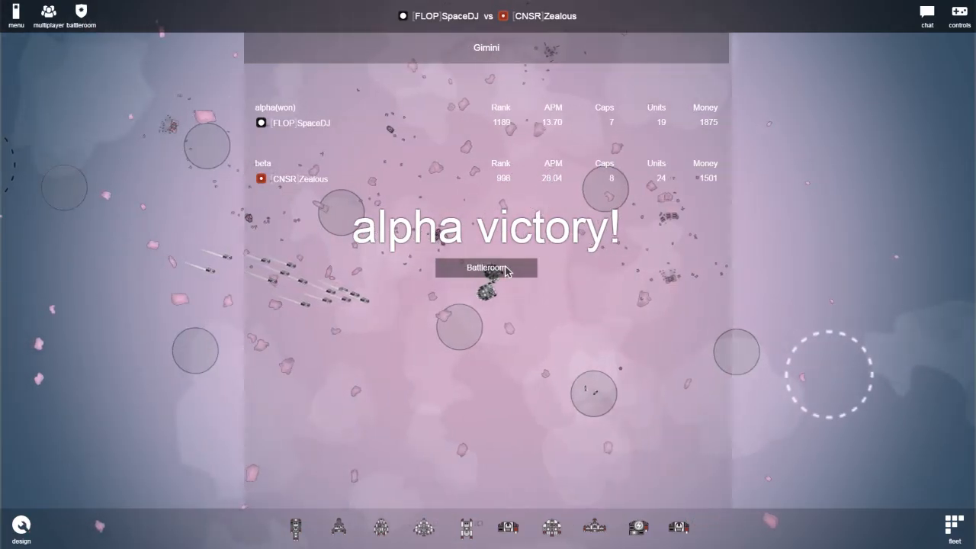
- Leave the finished match and return to the ship designer with the turret-mount design
click(485, 269)
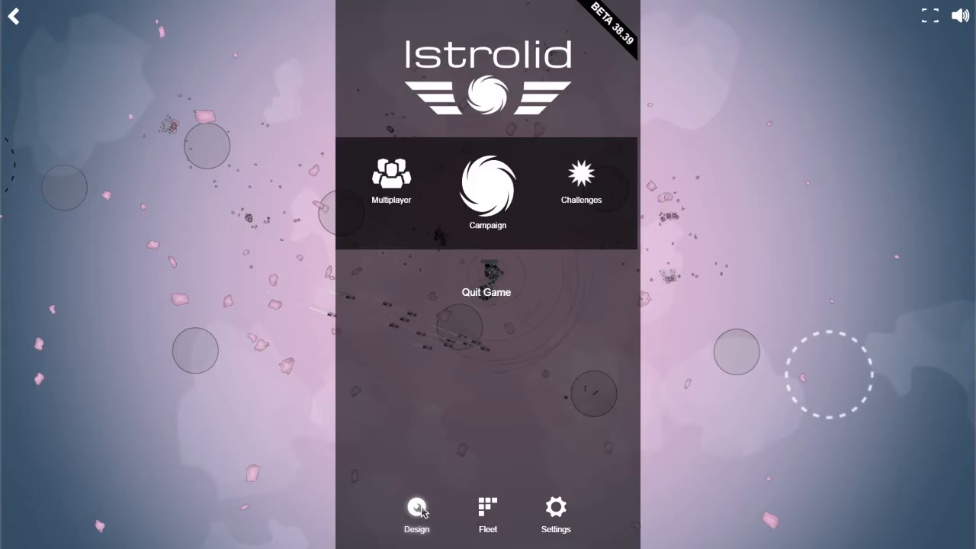
click(416, 515)
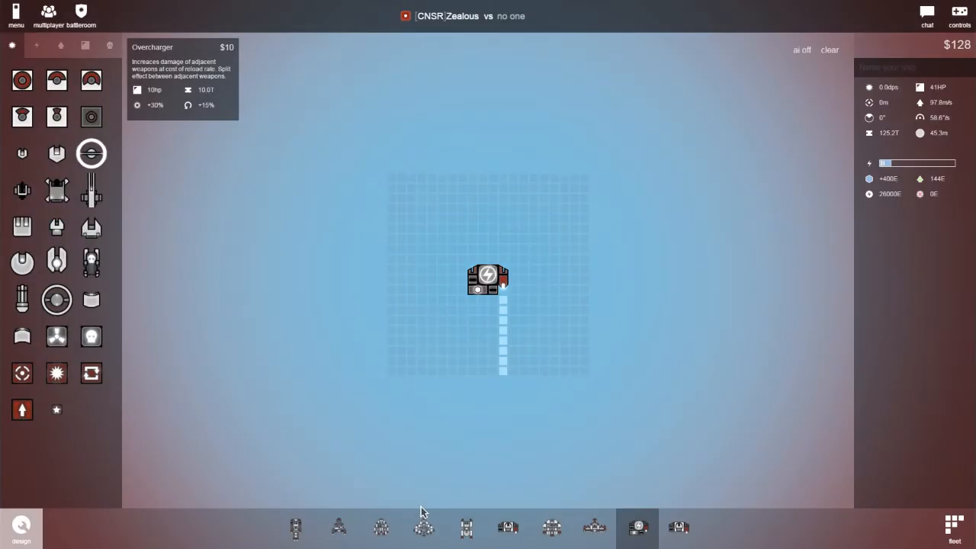
mouse_move(92, 263)
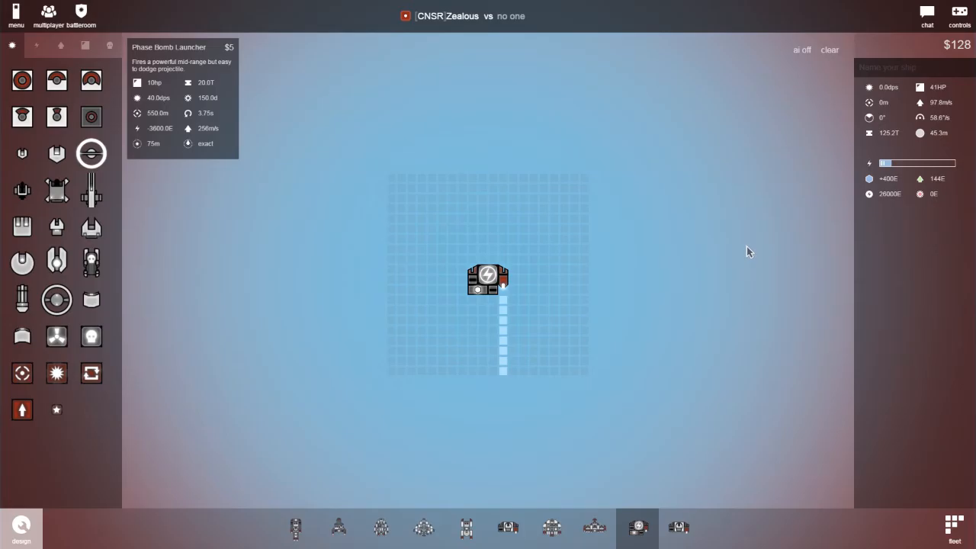
mouse_move(363, 137)
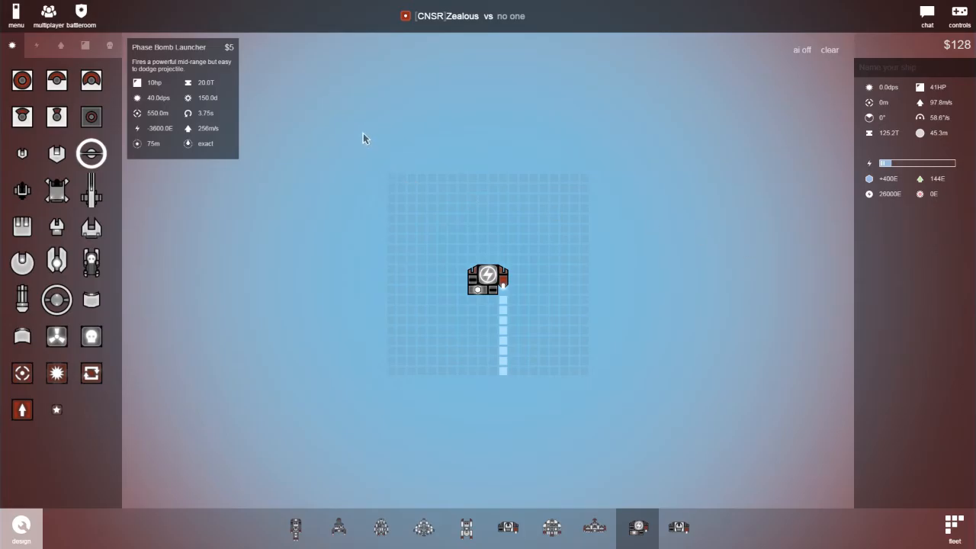
mouse_move(360, 137)
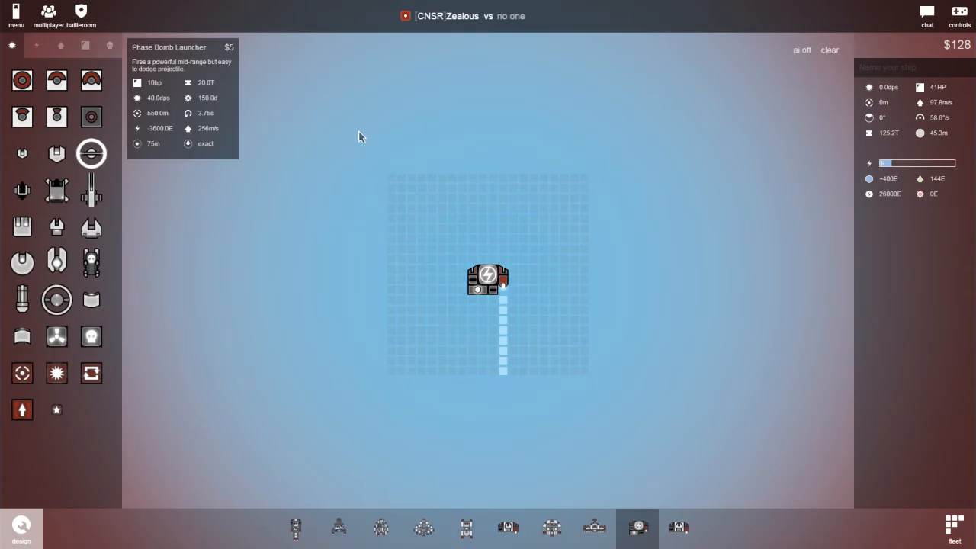
mouse_move(353, 137)
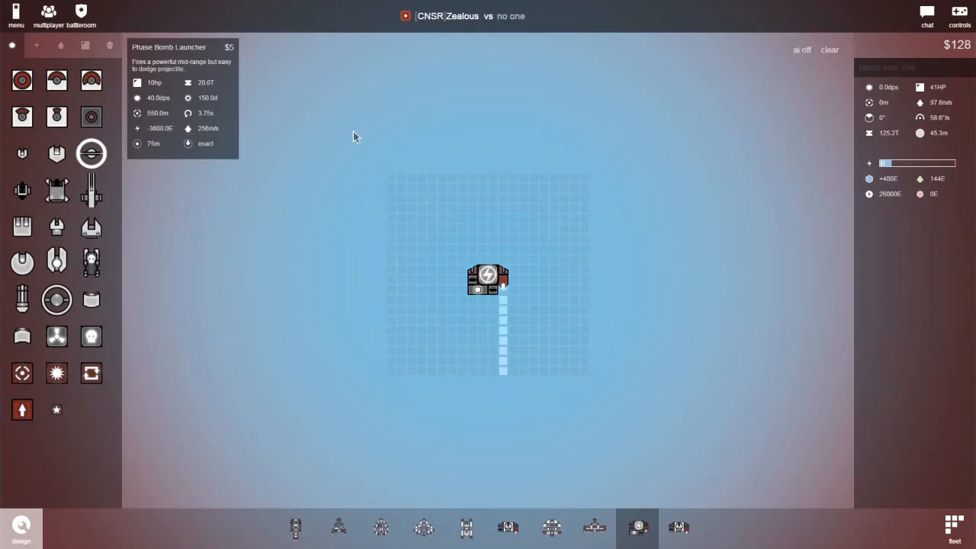